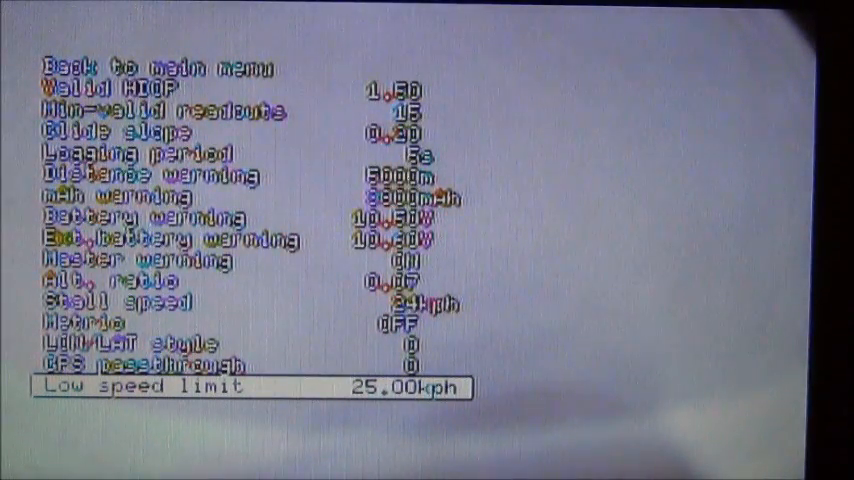
Return from GPS and alert settings and move down to the Autopilot settings group.
key("up")
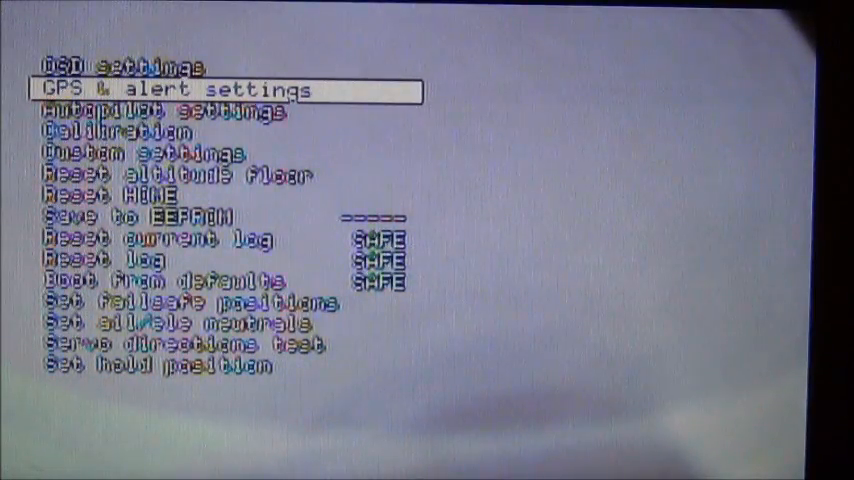
key("Down")
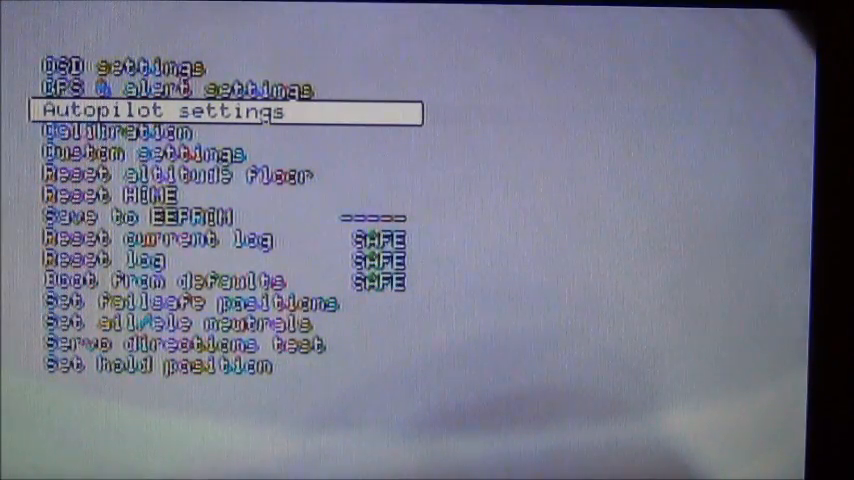
Enter the Autopilot settings page showing ROT limit 30.00.
left_click(158, 112)
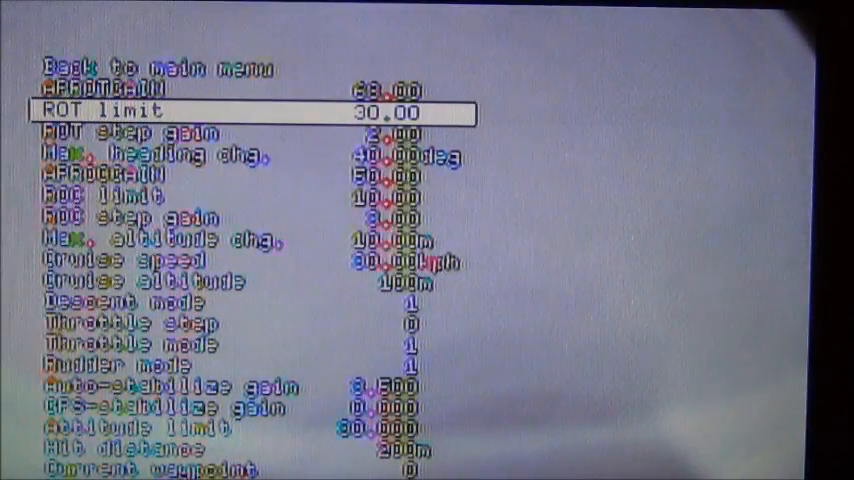
key("Down")
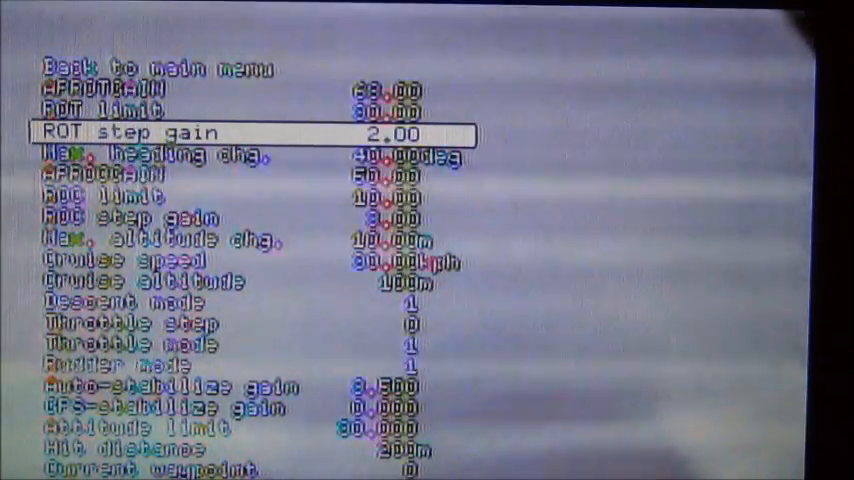
key("Down")
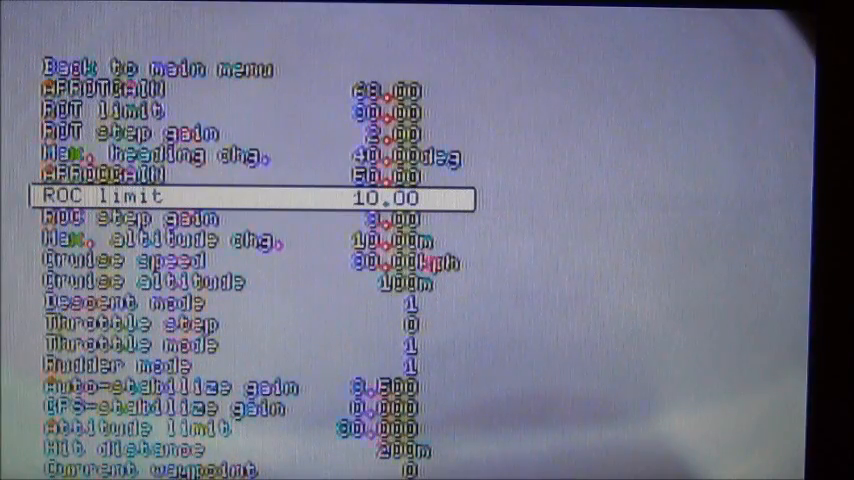
Step past ROC step gain 3.00 down to Cruise speed 30.00 kph.
key("Down")
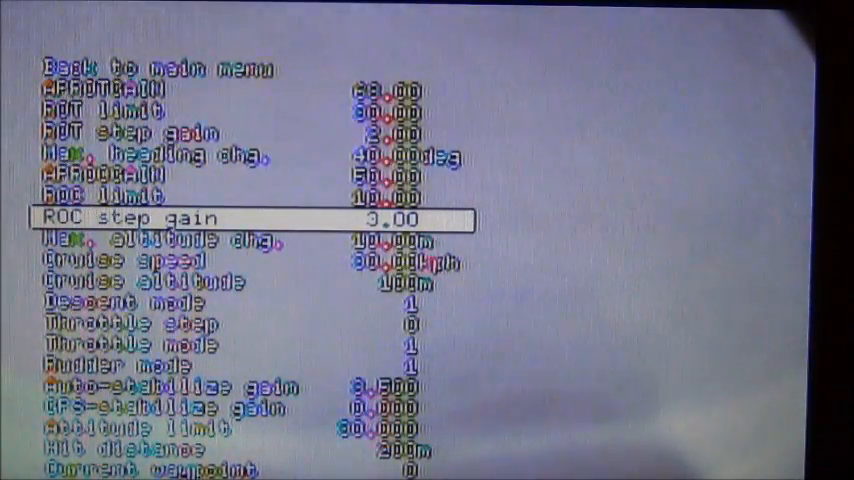
key("Down")
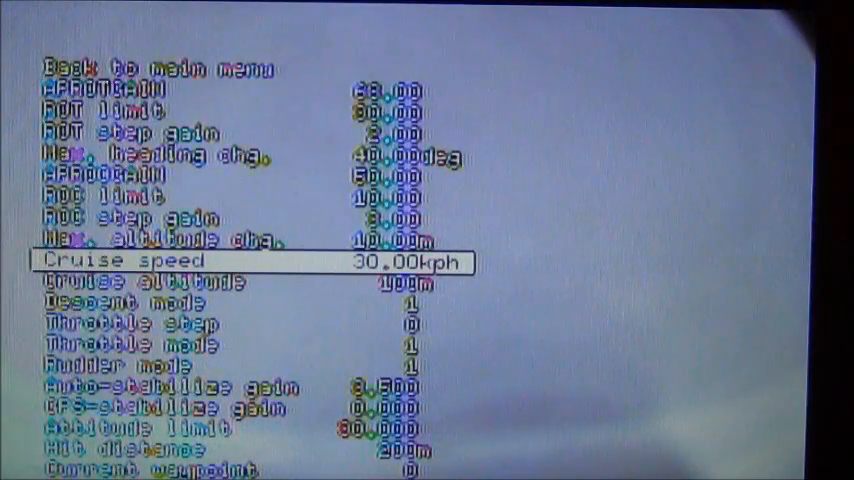
Step further down the autopilot list to Auto-stabilize gain 3.500.
key("down")
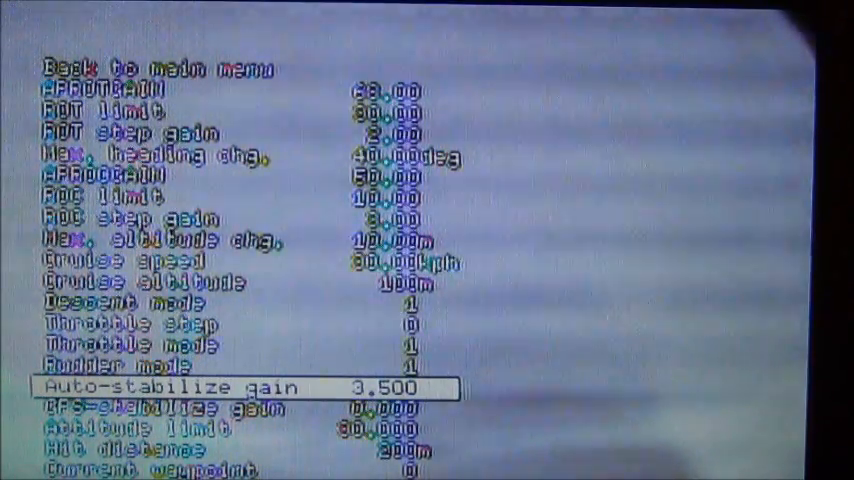
Reach GPS-stabilize gain 0.000 and continue down the remaining autopilot items.
key("down")
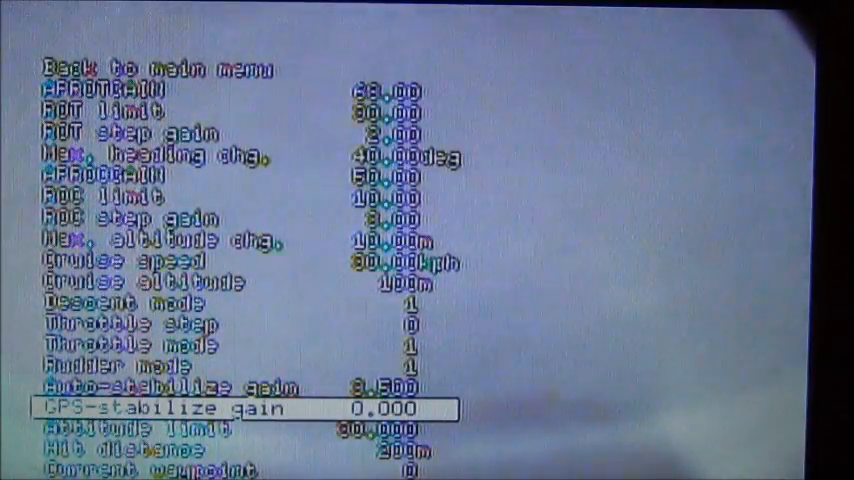
key("Down")
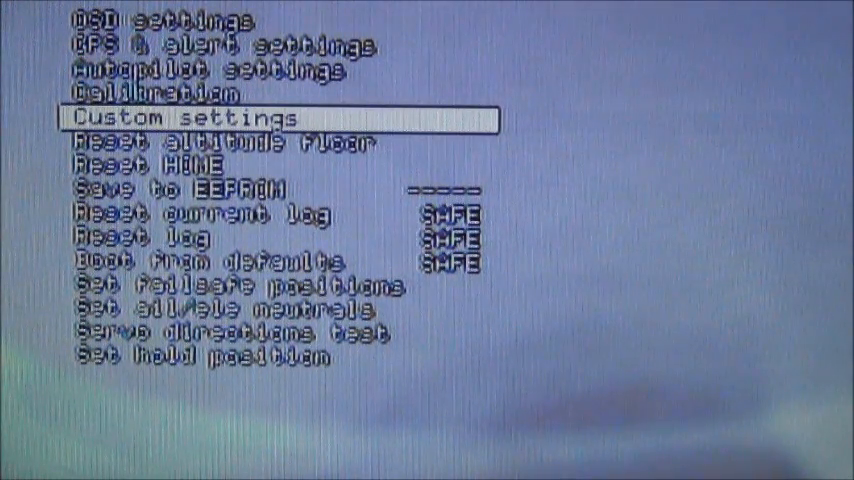
left_click(180, 120)
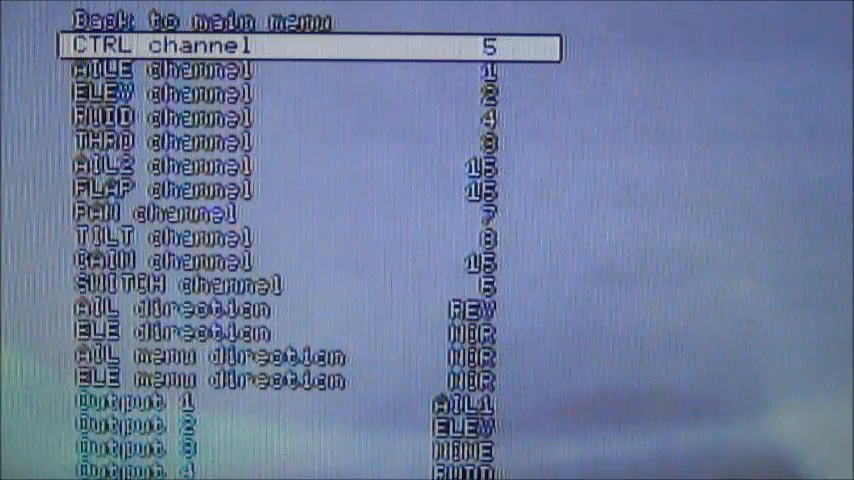
key("Down")
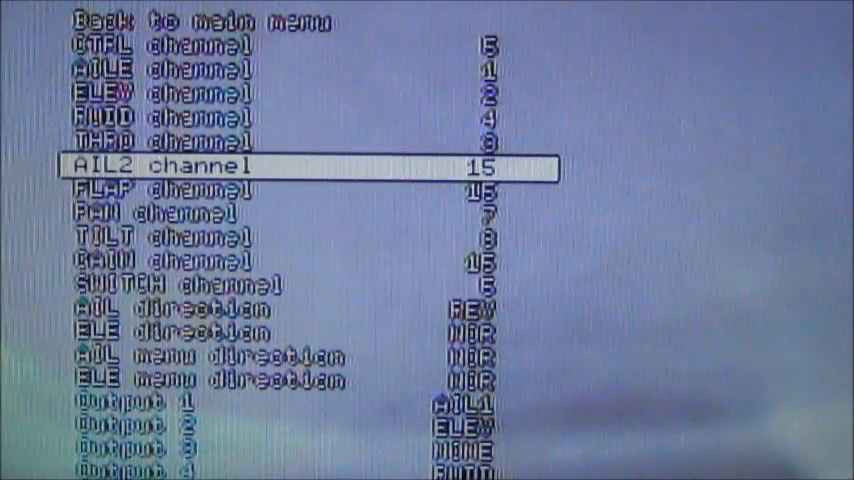
key("Down")
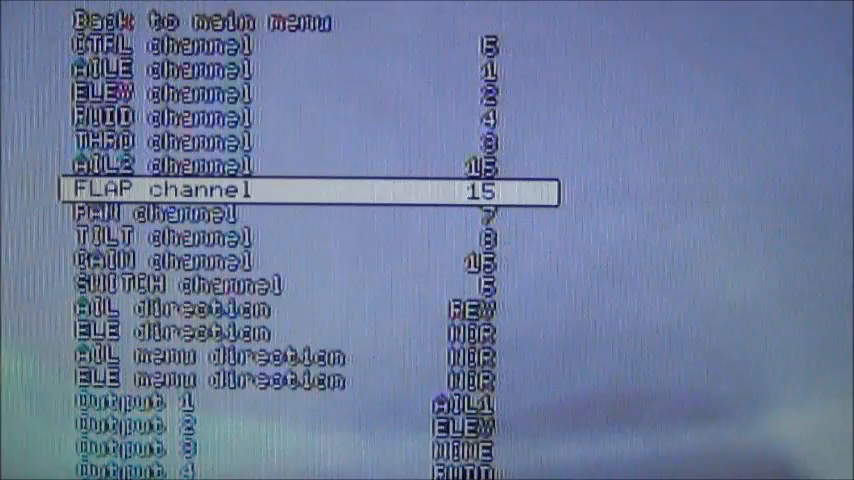
key("up")
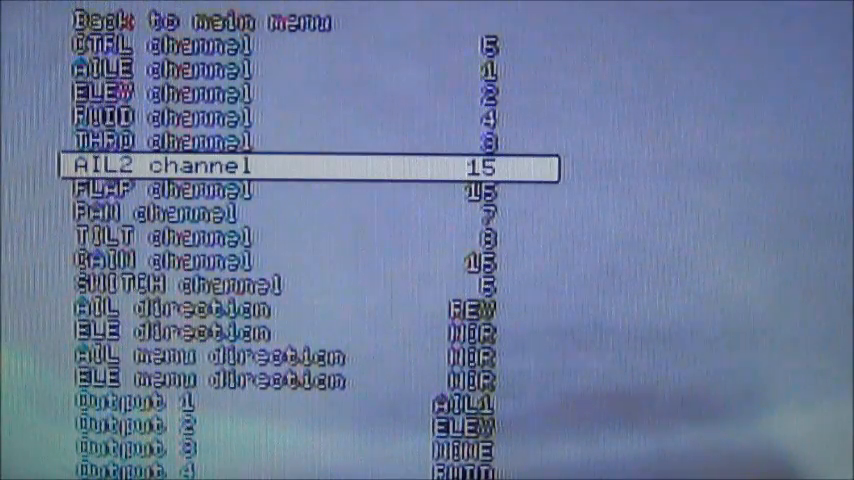
key("Down")
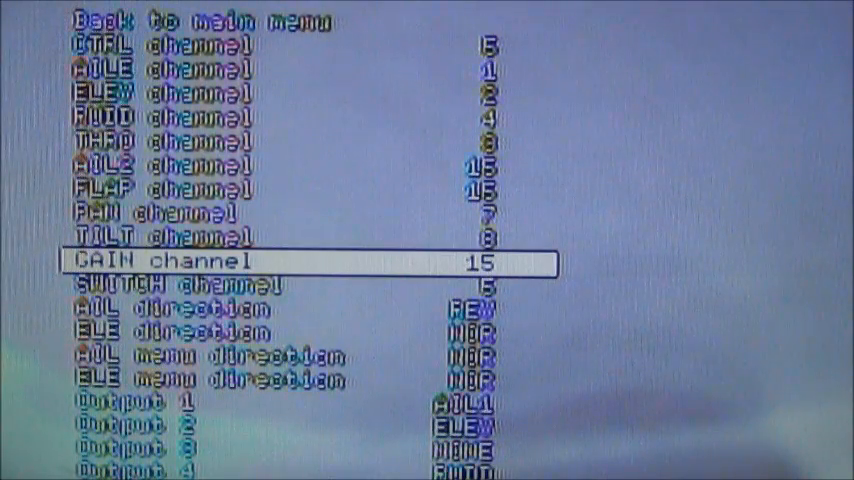
Head back from the Custom settings page toward the main menu.
key("Down")
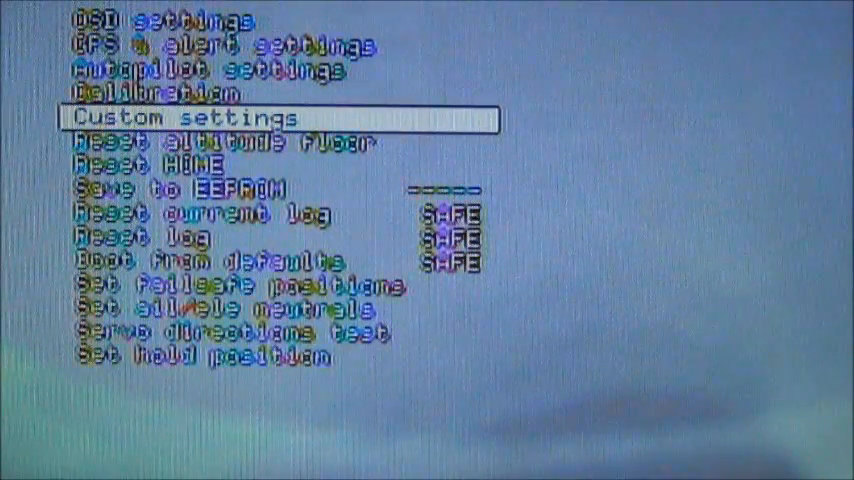
Activate Save to EEPROM so the entry reads SAVED.
key("Down")
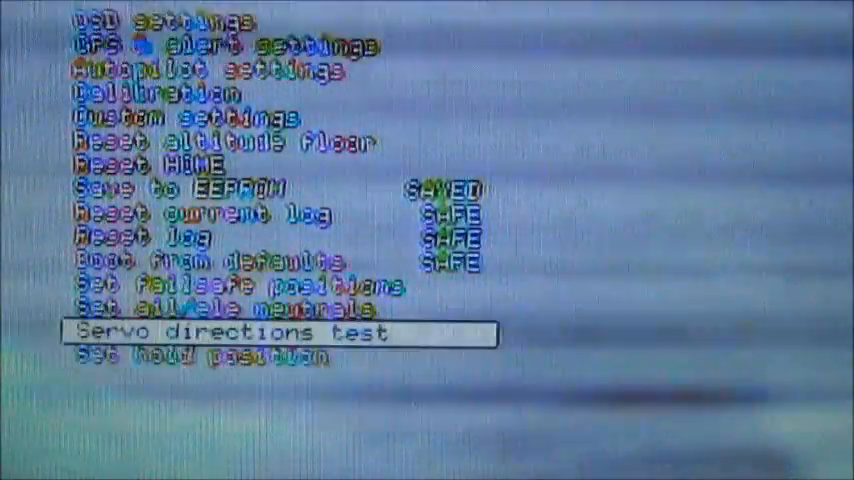
key("up")
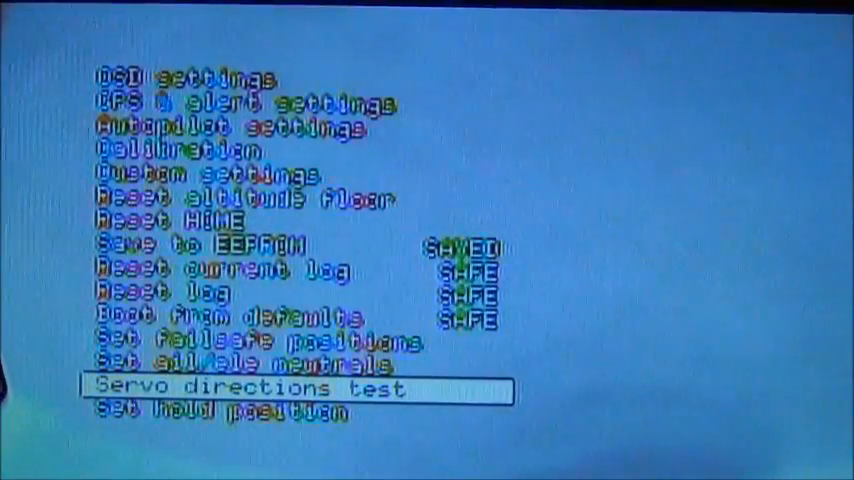
key("Down")
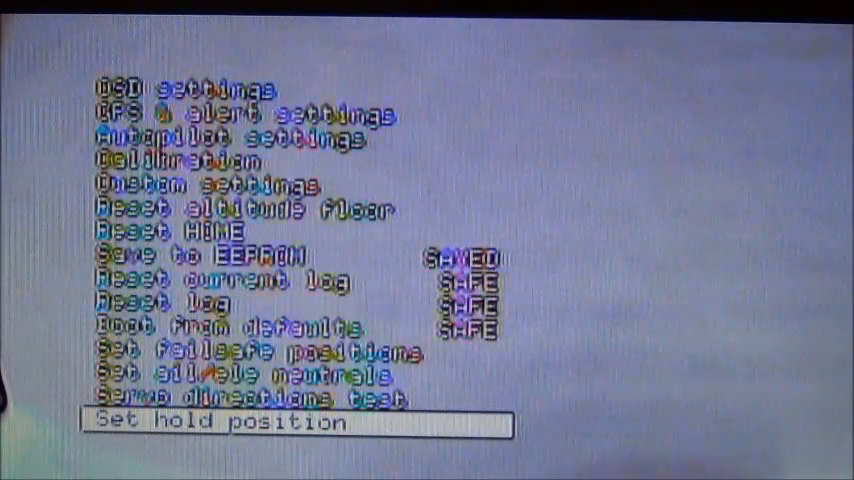
key("Up")
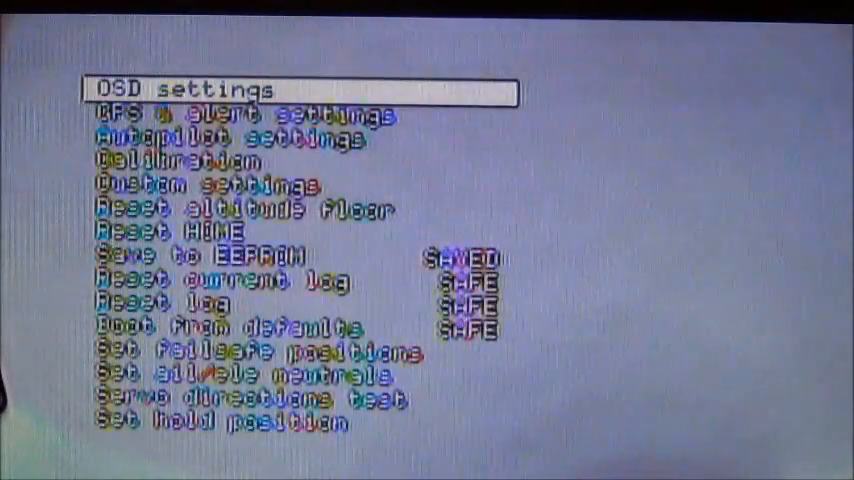